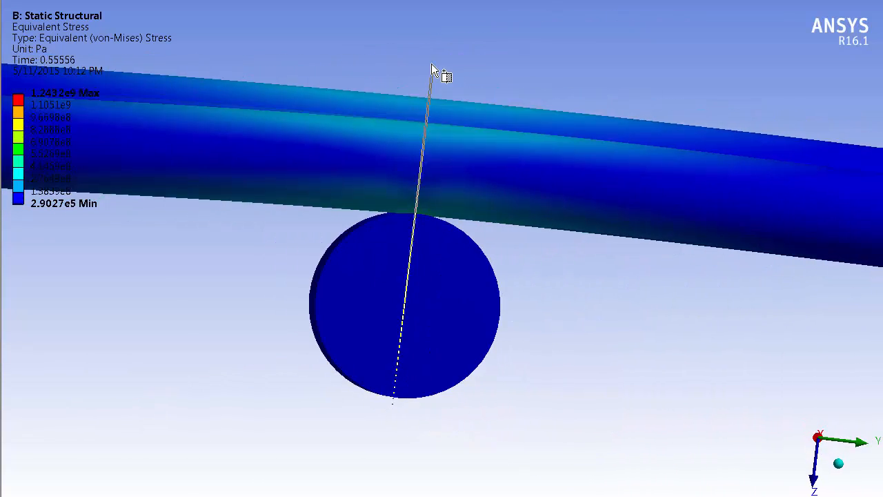
# Step: Orbit the stress result to an isometric view showing all three tubes on the plate
pyautogui.moveTo(430, 72); pyautogui.dragTo(423, 325)
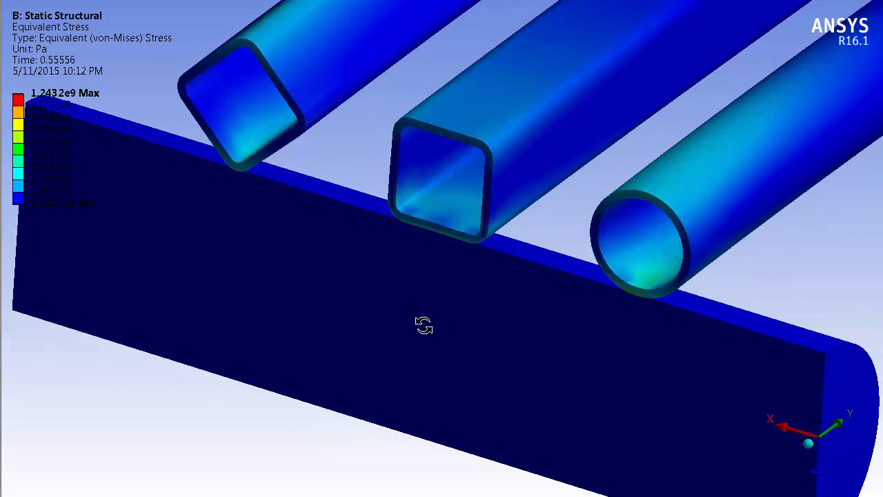